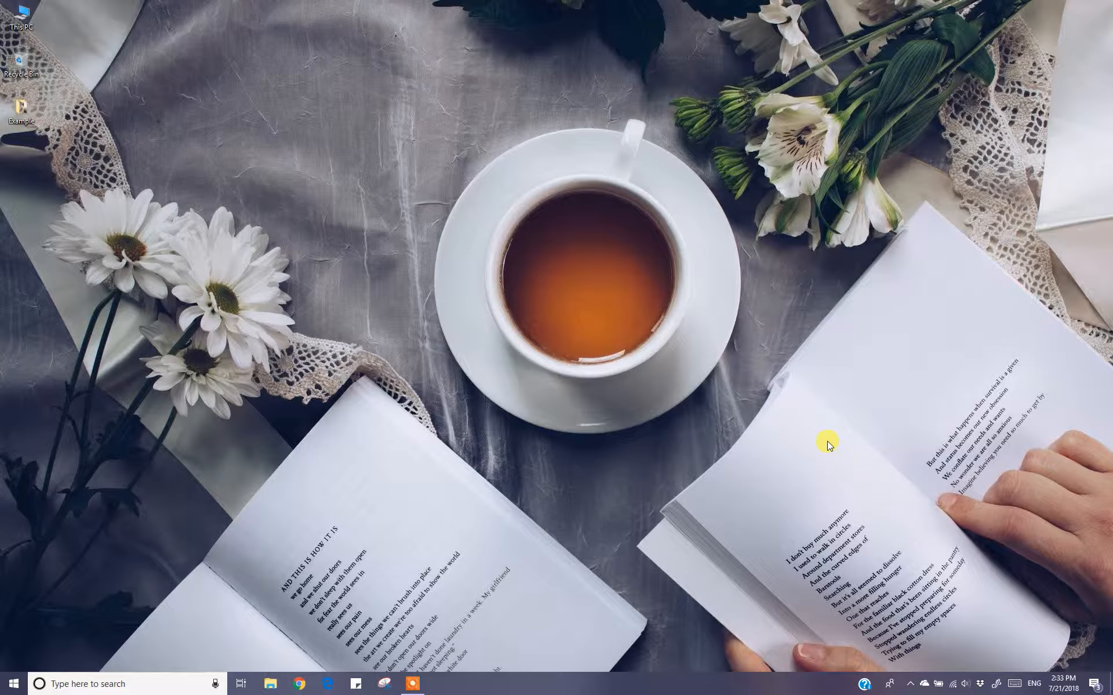
{"action": "mouse_move", "coordinate": [662, 427]}
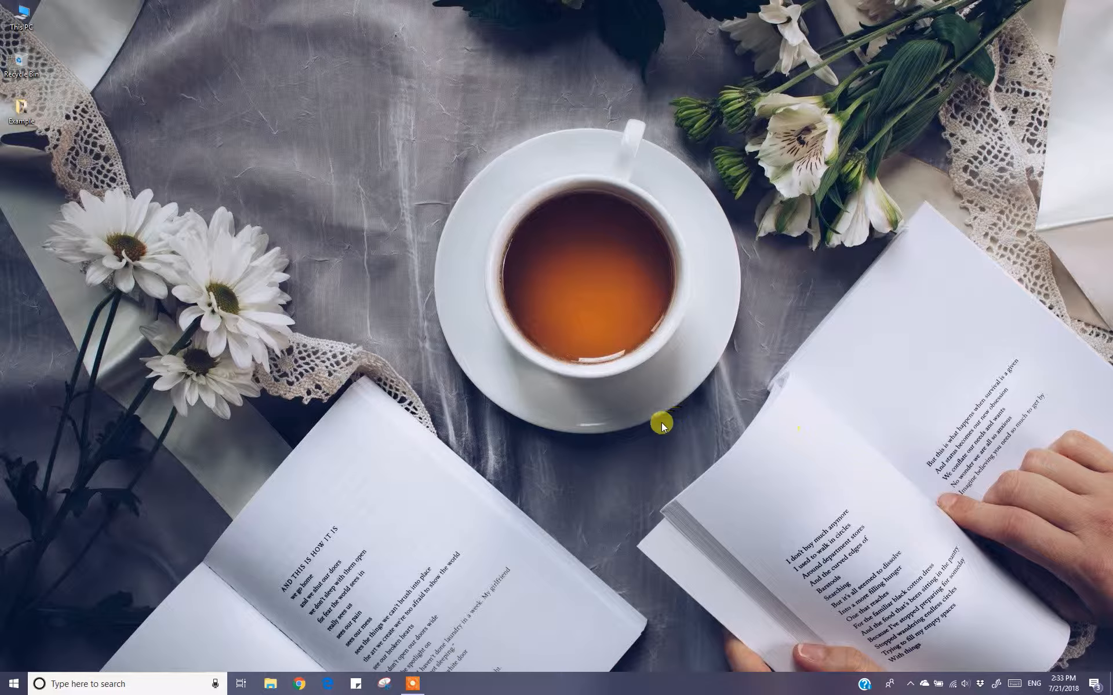
- Bring Photoshop forward and pick the ConvertToCMYK action in the Actions panel
{"action": "left_click", "coordinate": [11, 684]}
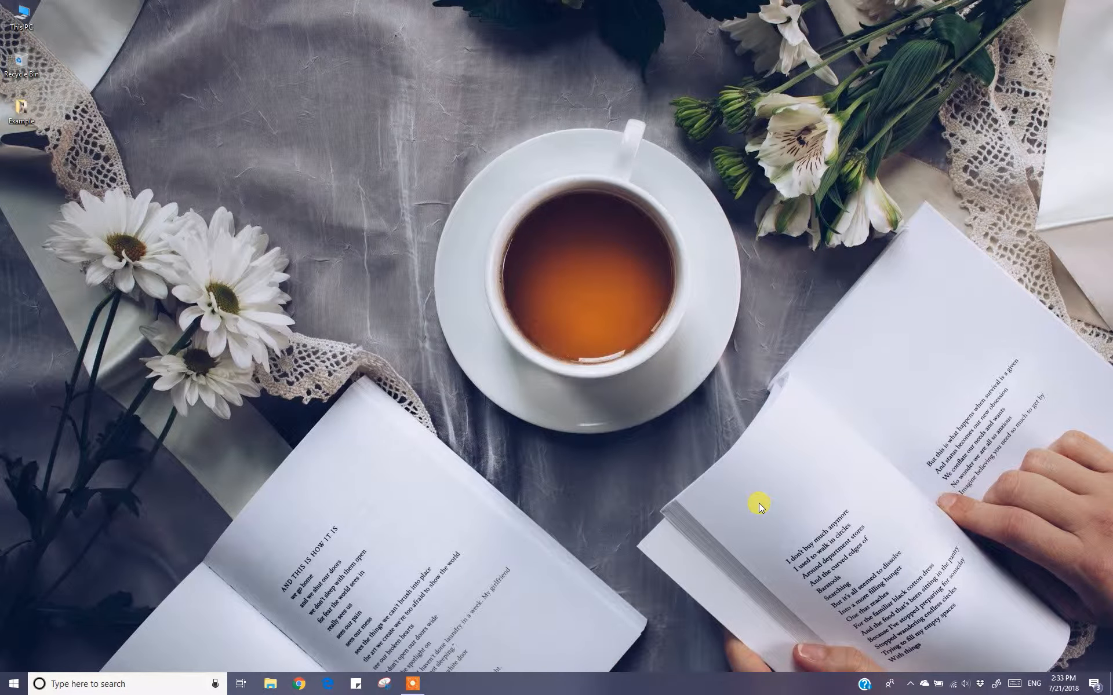
{"action": "left_click", "coordinate": [405, 684]}
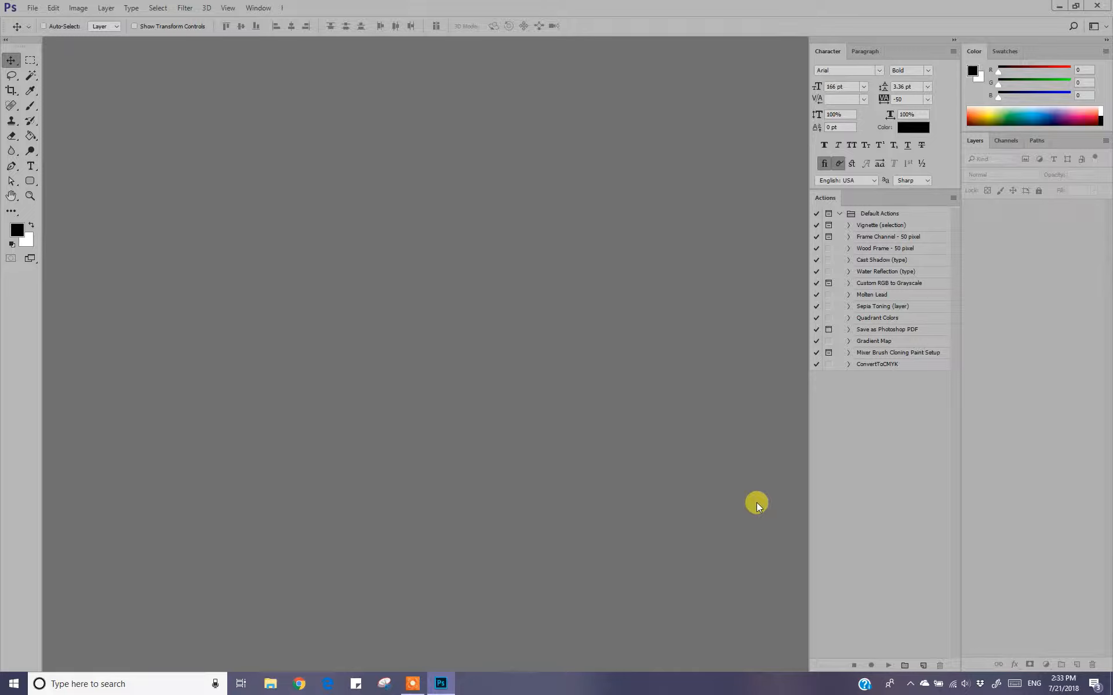
{"action": "left_click", "coordinate": [876, 364]}
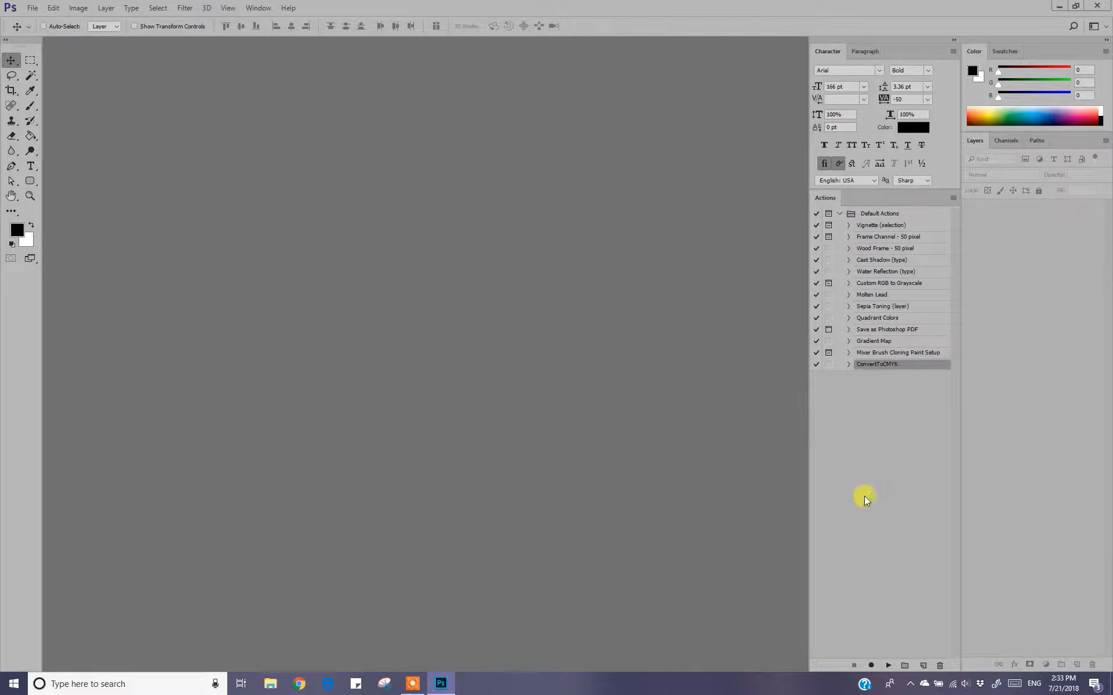
{"action": "mouse_move", "coordinate": [430, 491]}
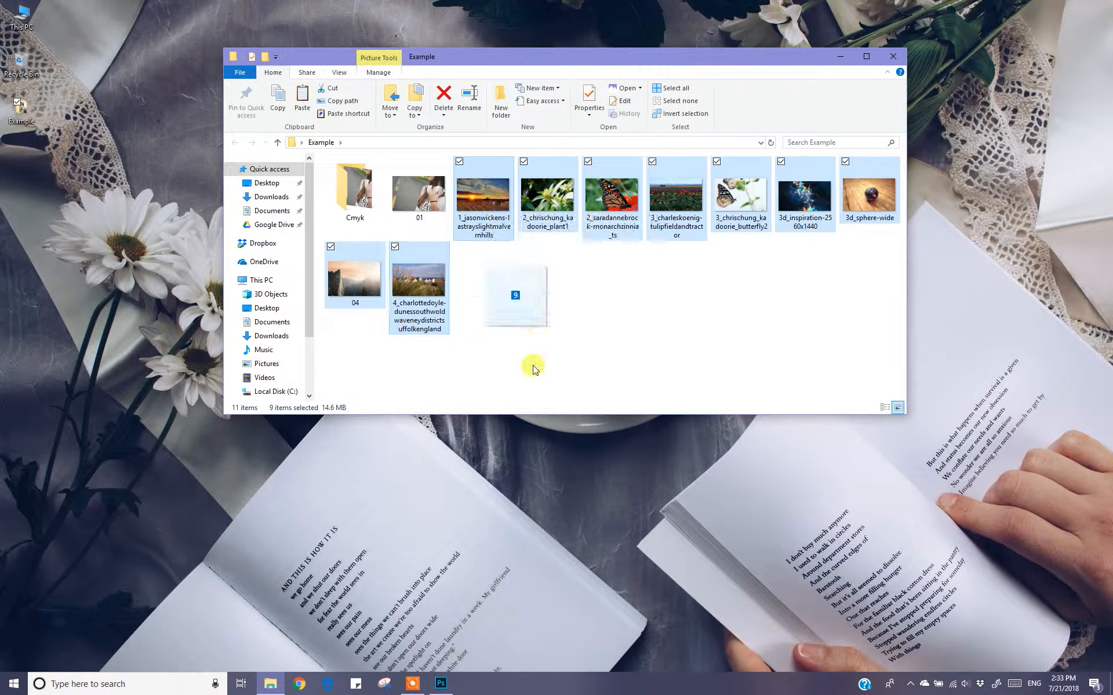
- Drop the nine Example-folder photos onto Photoshop so they open as documents
{"action": "left_click", "coordinate": [440, 683]}
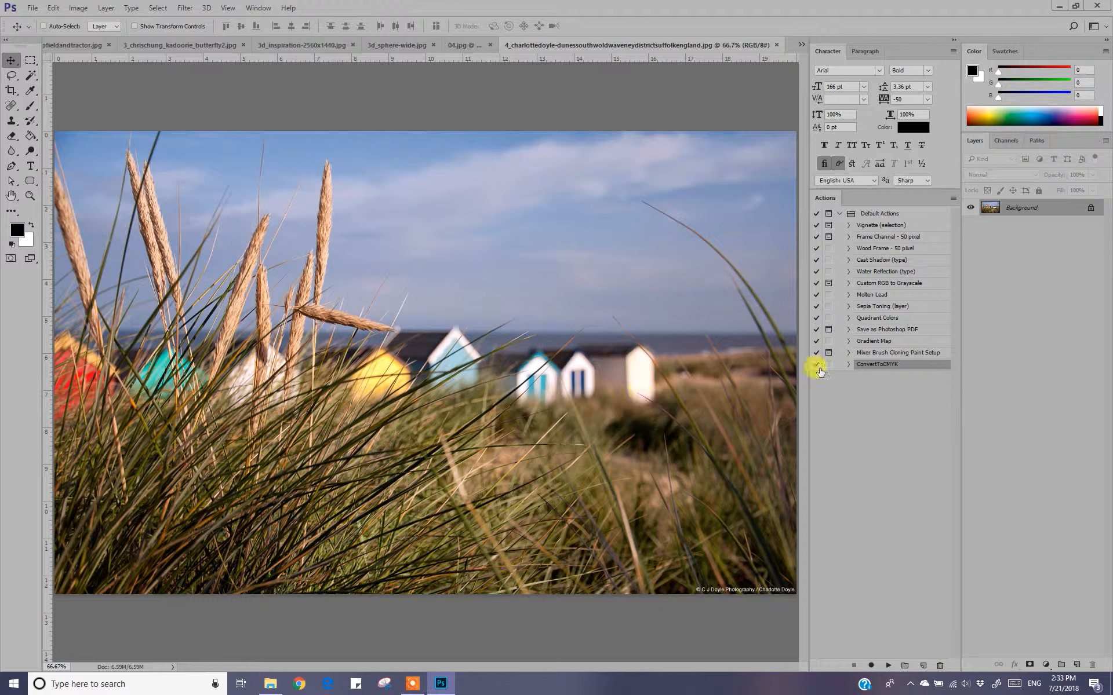
- Expand ConvertToCMYK to show its Convert Mode, Save and Close steps
{"action": "left_click", "coordinate": [848, 364]}
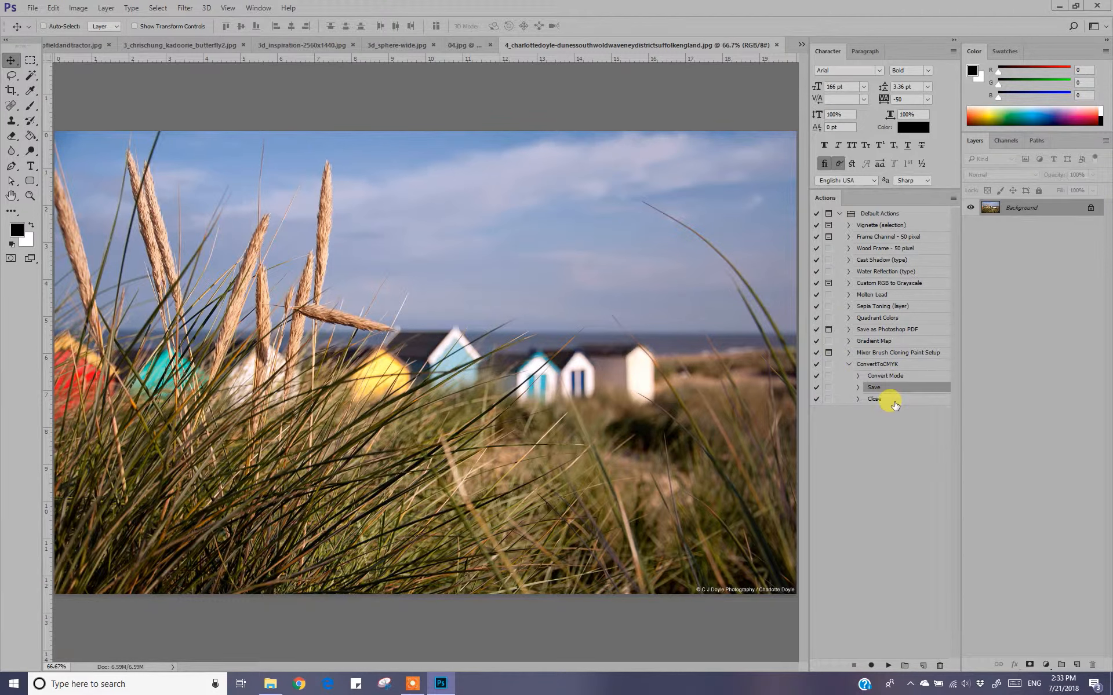
{"action": "mouse_move", "coordinate": [874, 461]}
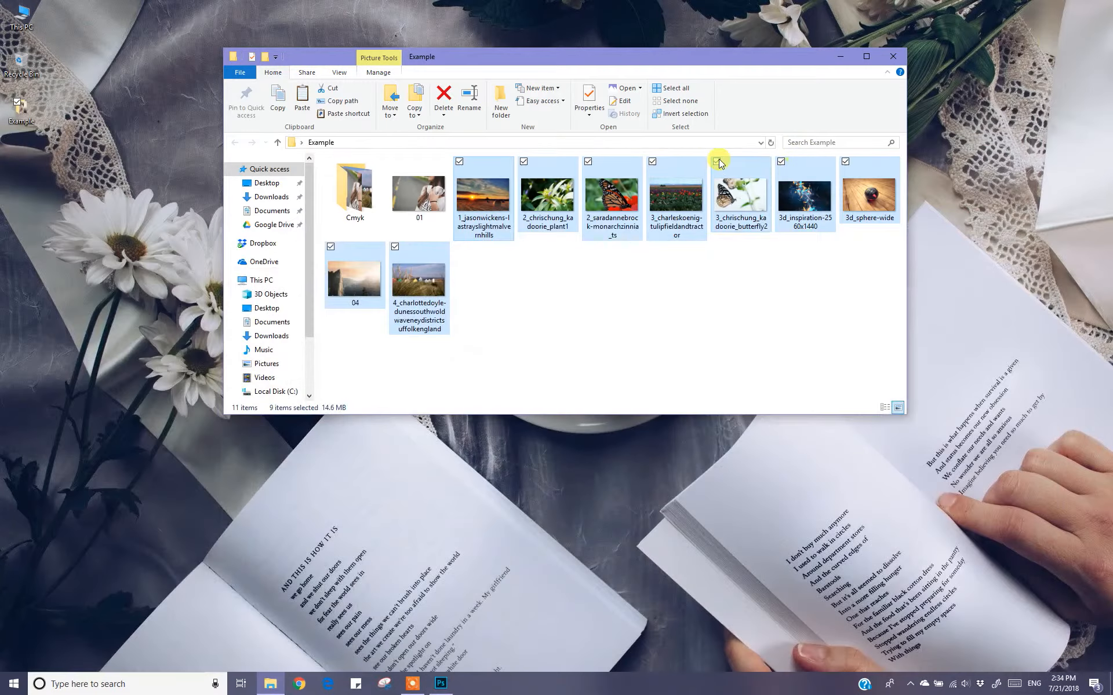
- Check the saved beach-huts photo inside the Cmyk folder, then return to Photoshop
{"action": "double_click", "coordinate": [354, 193]}
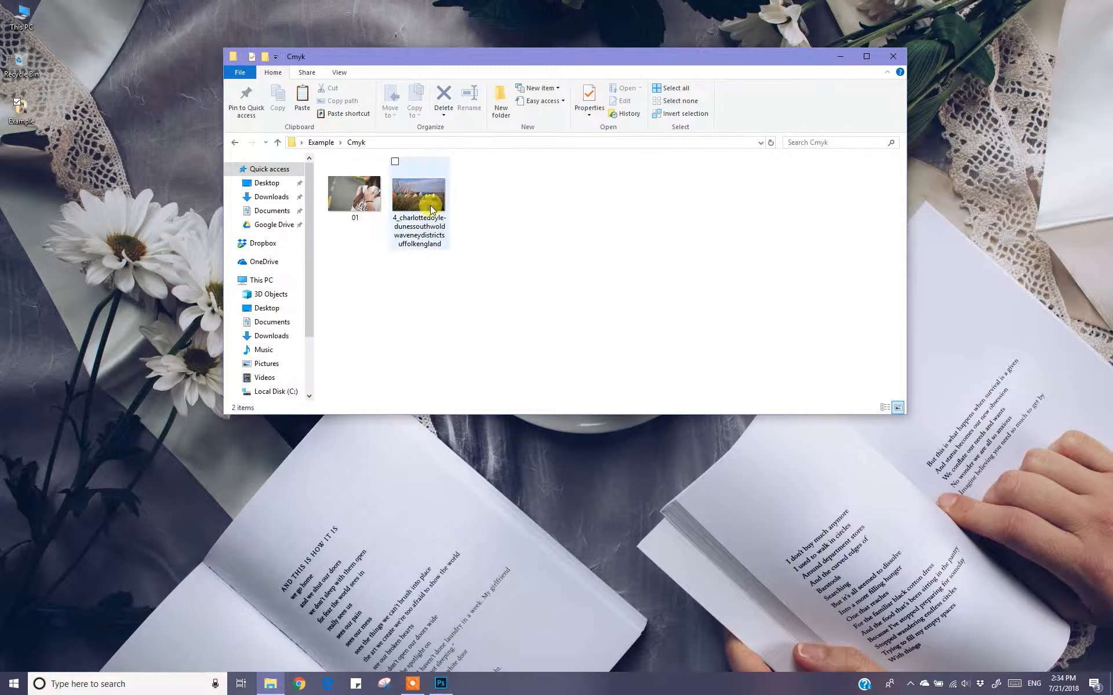
{"action": "left_click", "coordinate": [419, 194]}
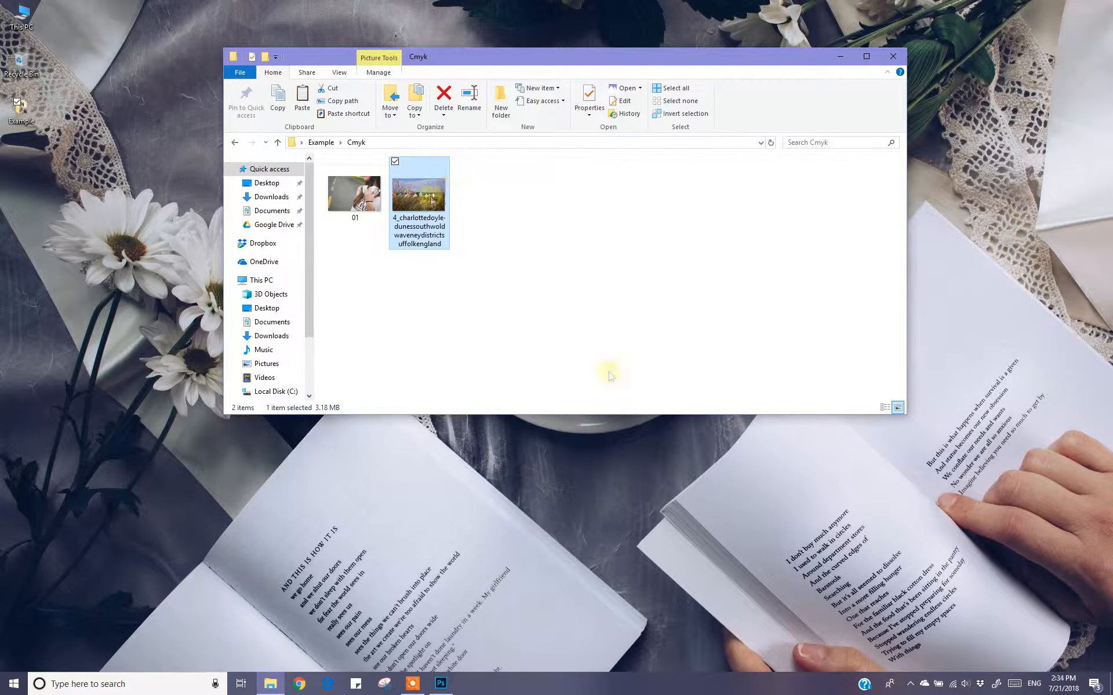
{"action": "left_click_drag", "start_coordinate": [418, 186], "coordinate": [631, 238]}
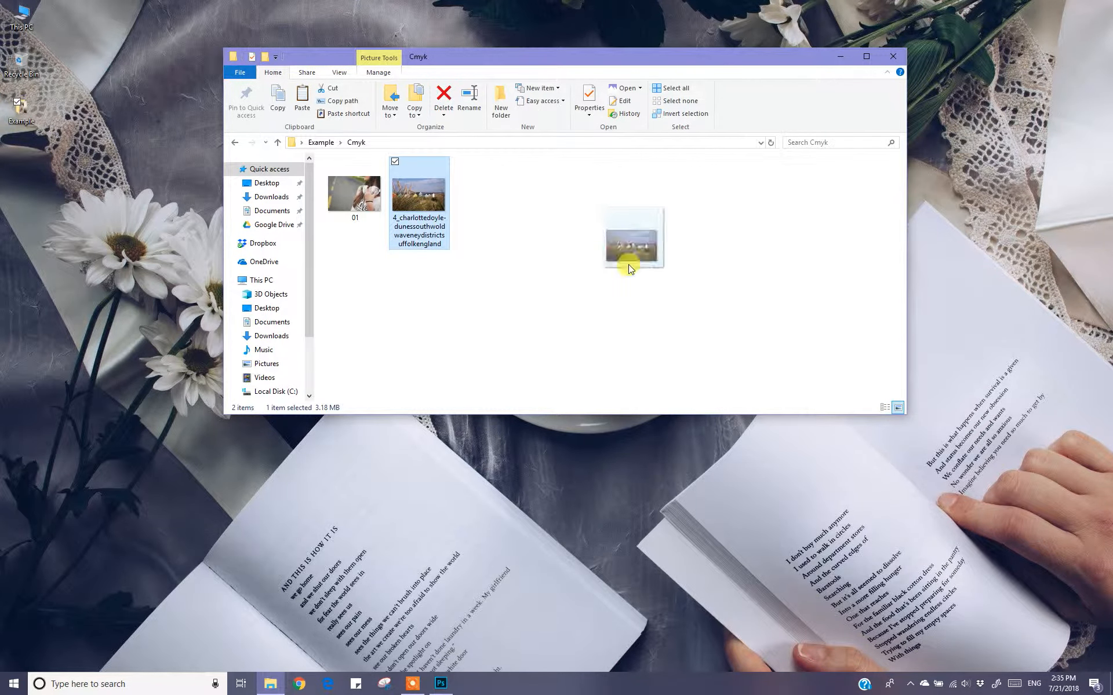
{"action": "left_click", "coordinate": [440, 684]}
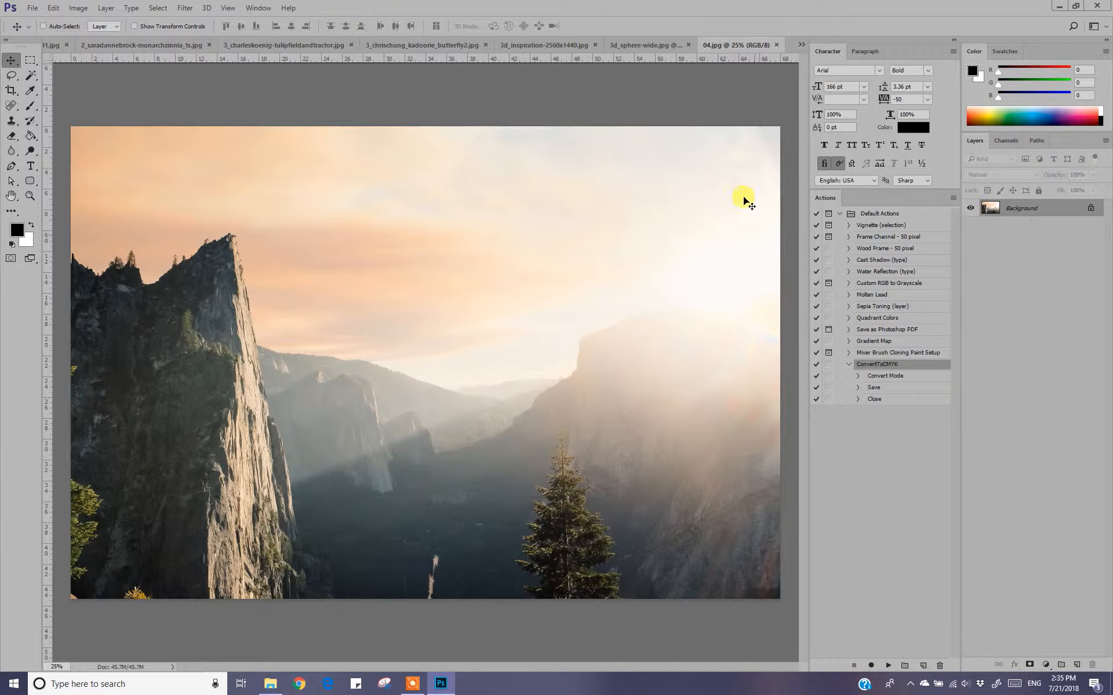
{"action": "mouse_move", "coordinate": [887, 668]}
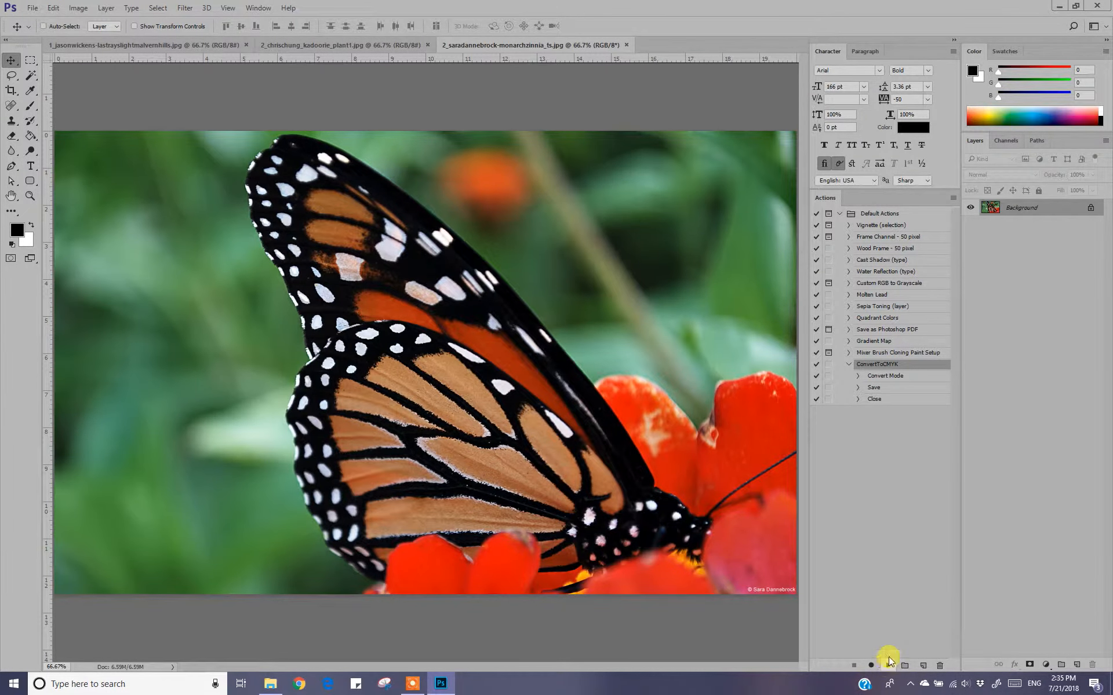
- Run ConvertToCMYK on the butterfly and plant photos, saving and closing each
{"action": "left_click", "coordinate": [630, 45]}
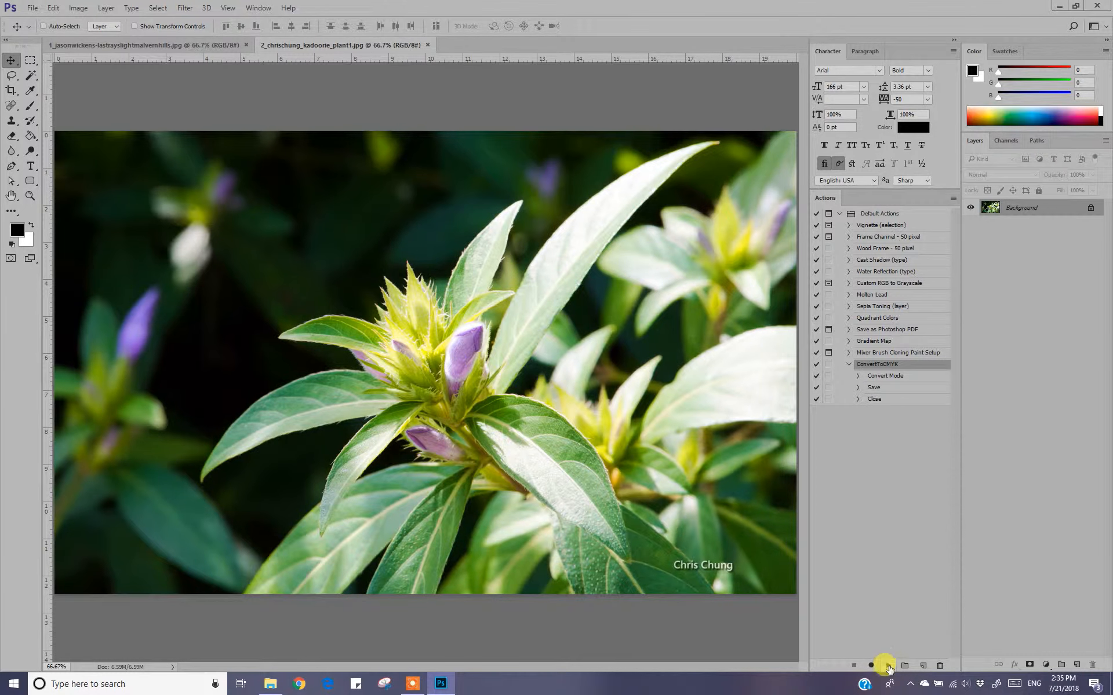
{"action": "left_click", "coordinate": [145, 45]}
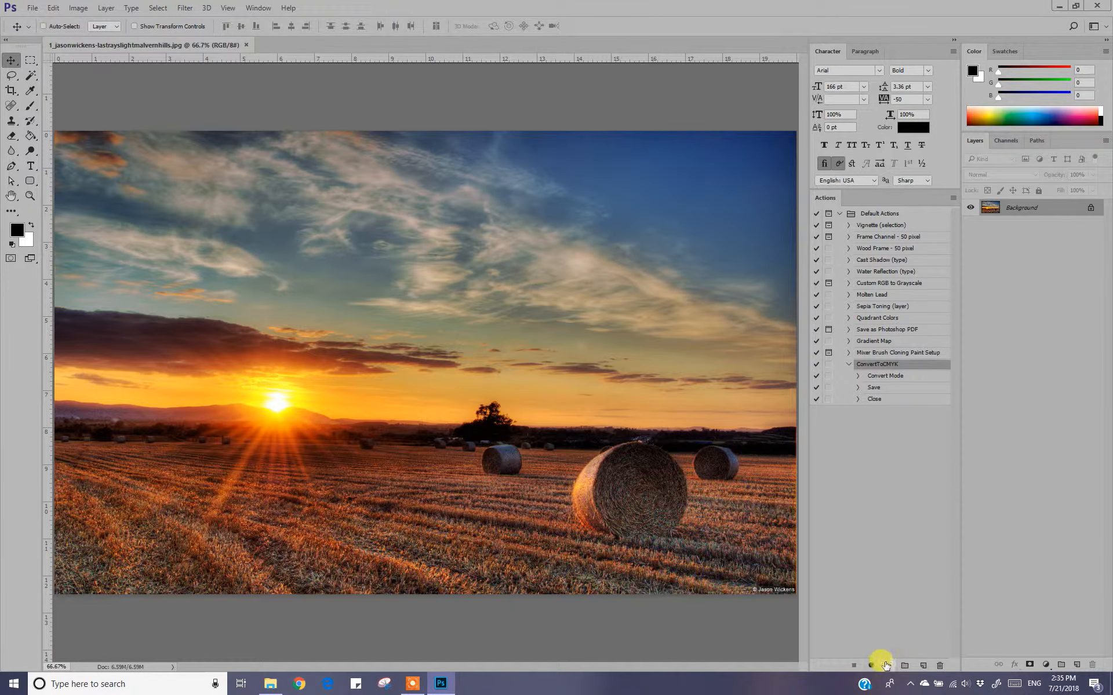